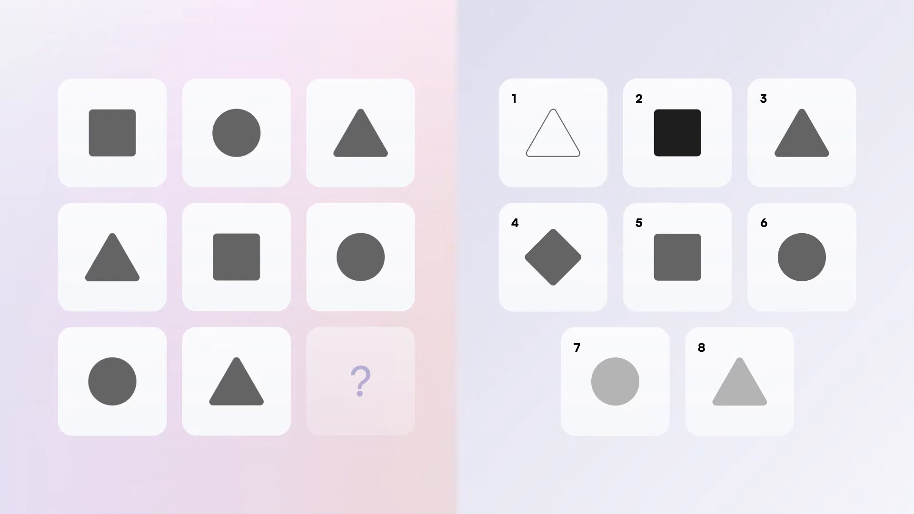
Advance past the shape puzzle to the drifting vehicle and sparkle tiles, showing an ambulance and ship
click(676, 256)
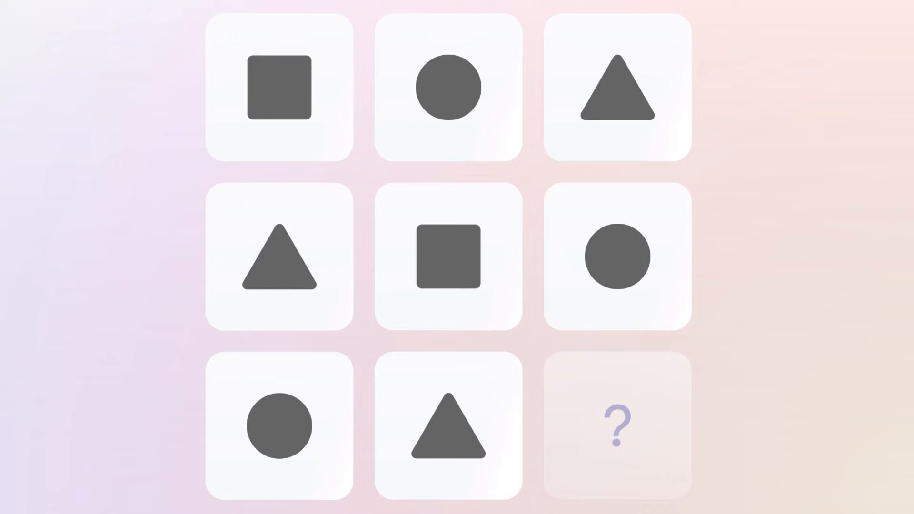
click(615, 426)
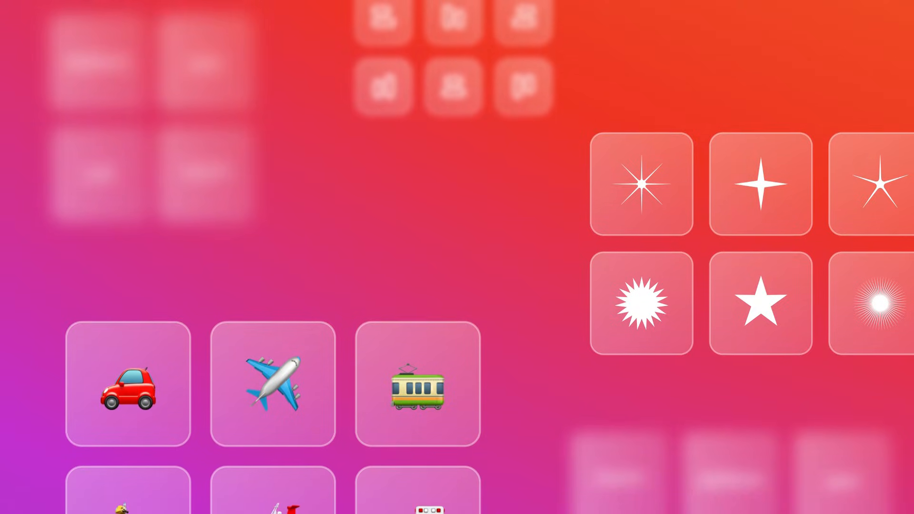
scroll(up, 3)
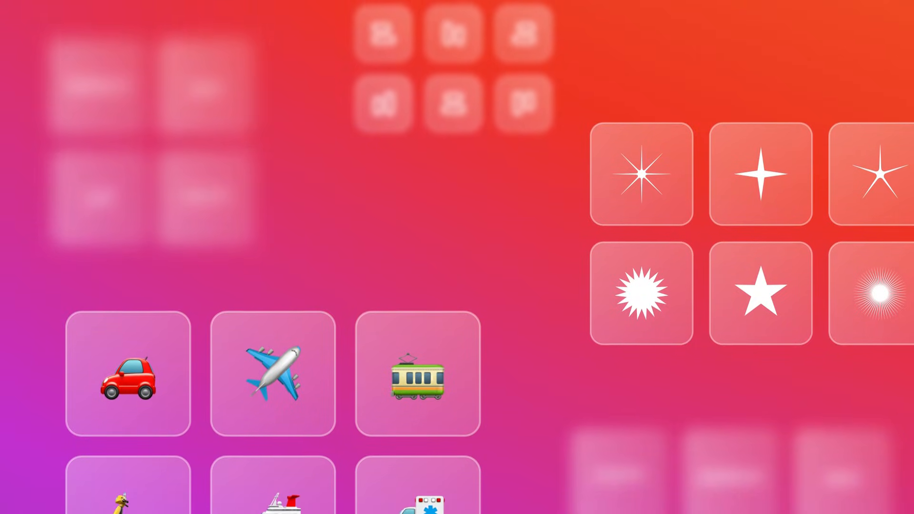